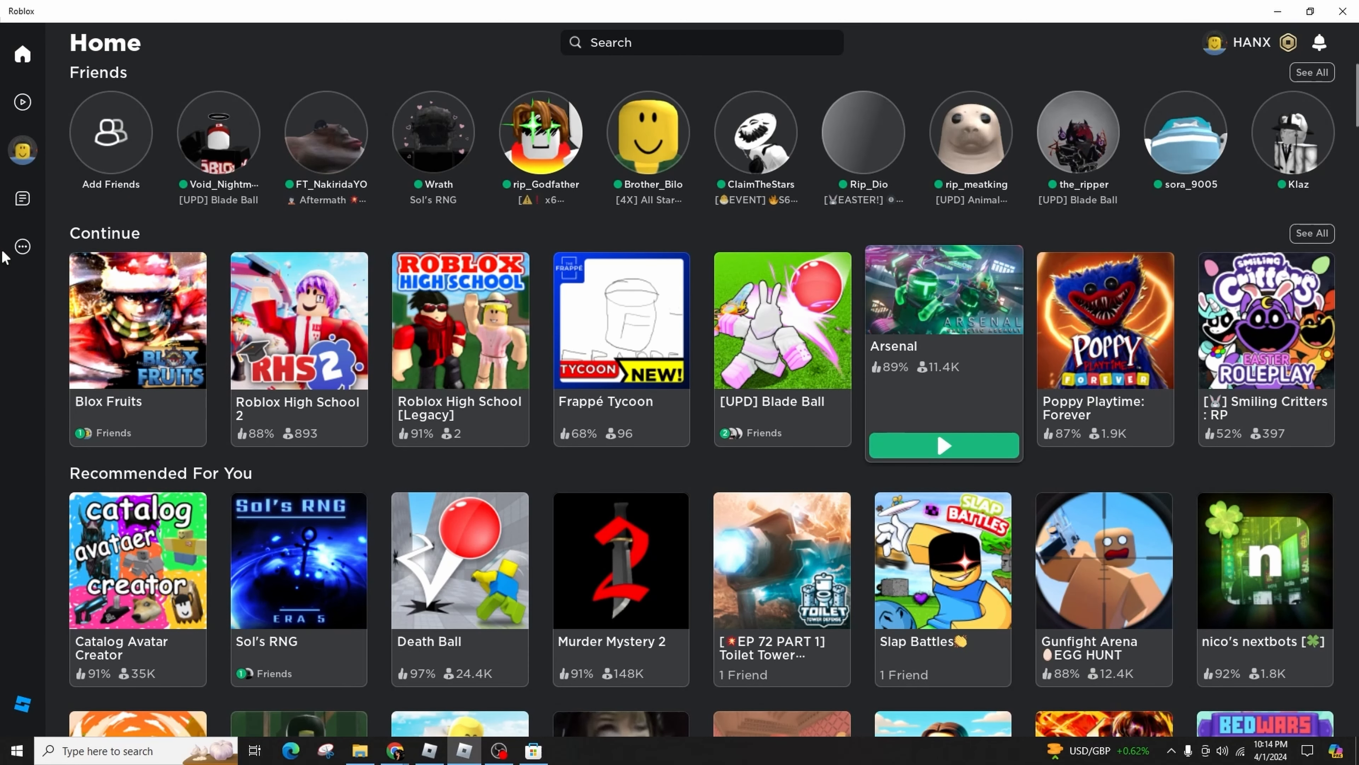
Reach the Settings page via the sidebar's More menu.
click(22, 247)
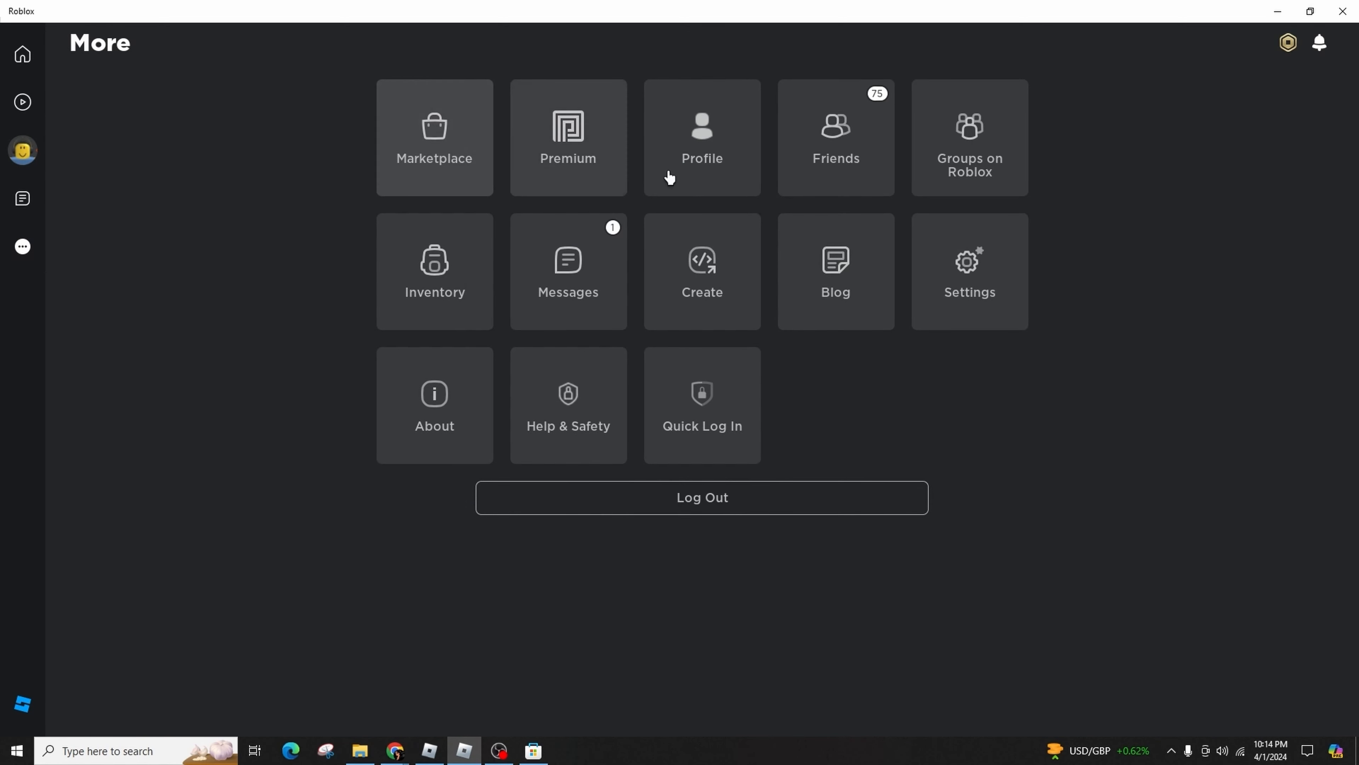
click(968, 271)
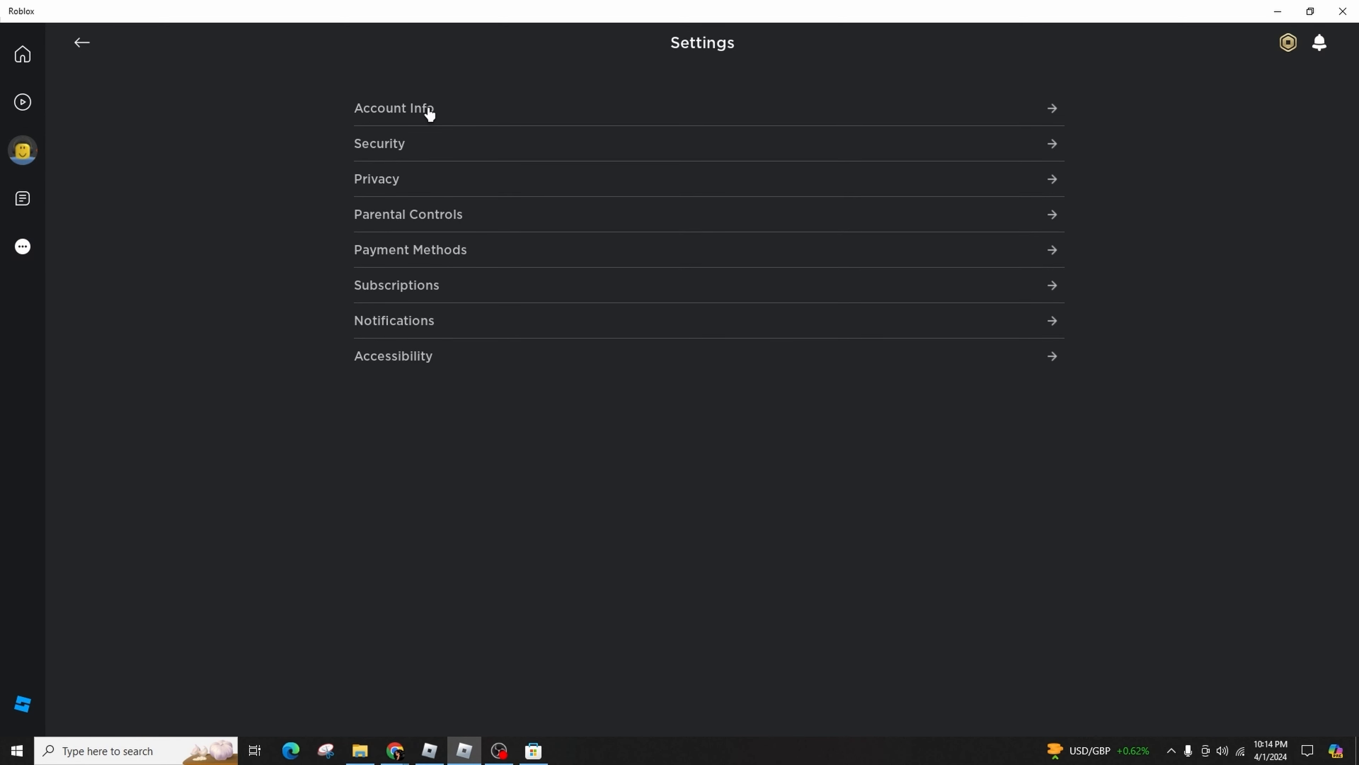
Review Account Info: display name, birthday, location, language, theme and social networks.
click(393, 107)
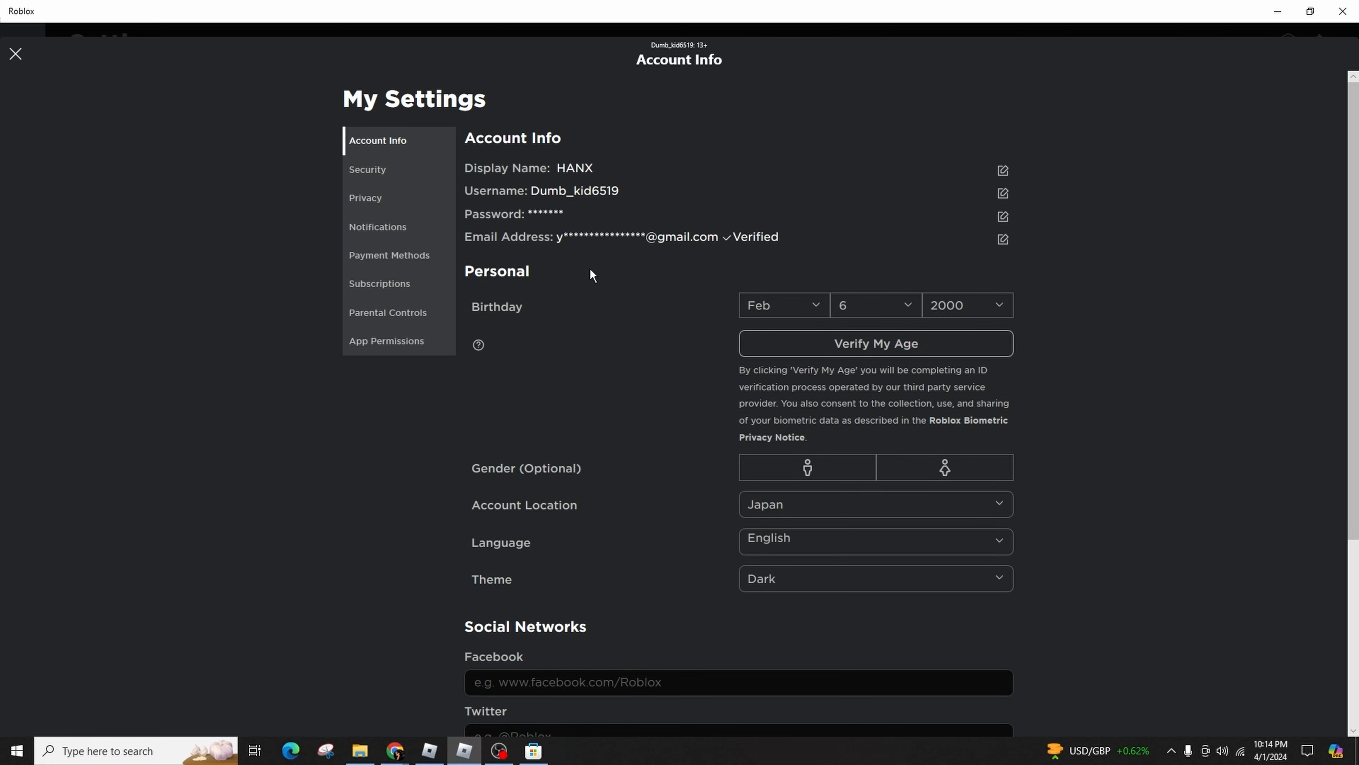
scroll(down, 3)
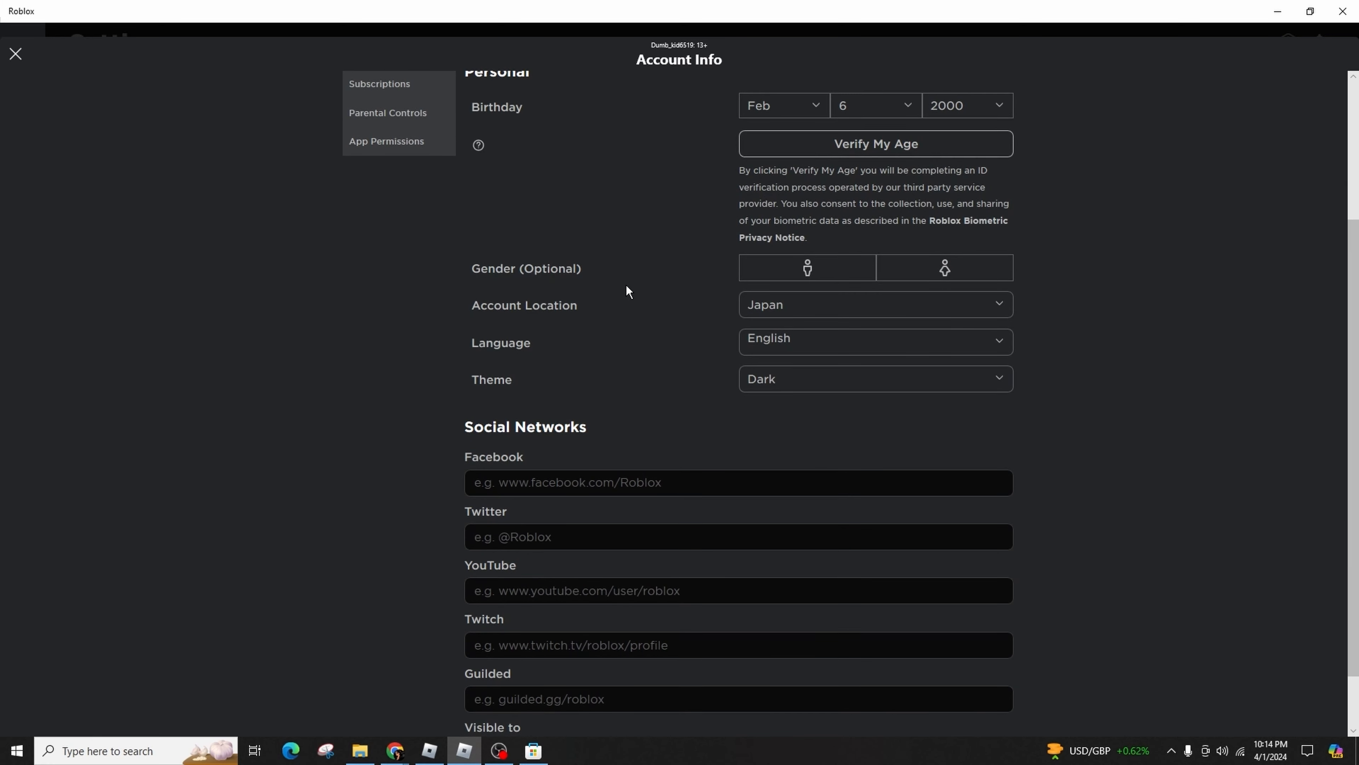
mouse_move(758, 313)
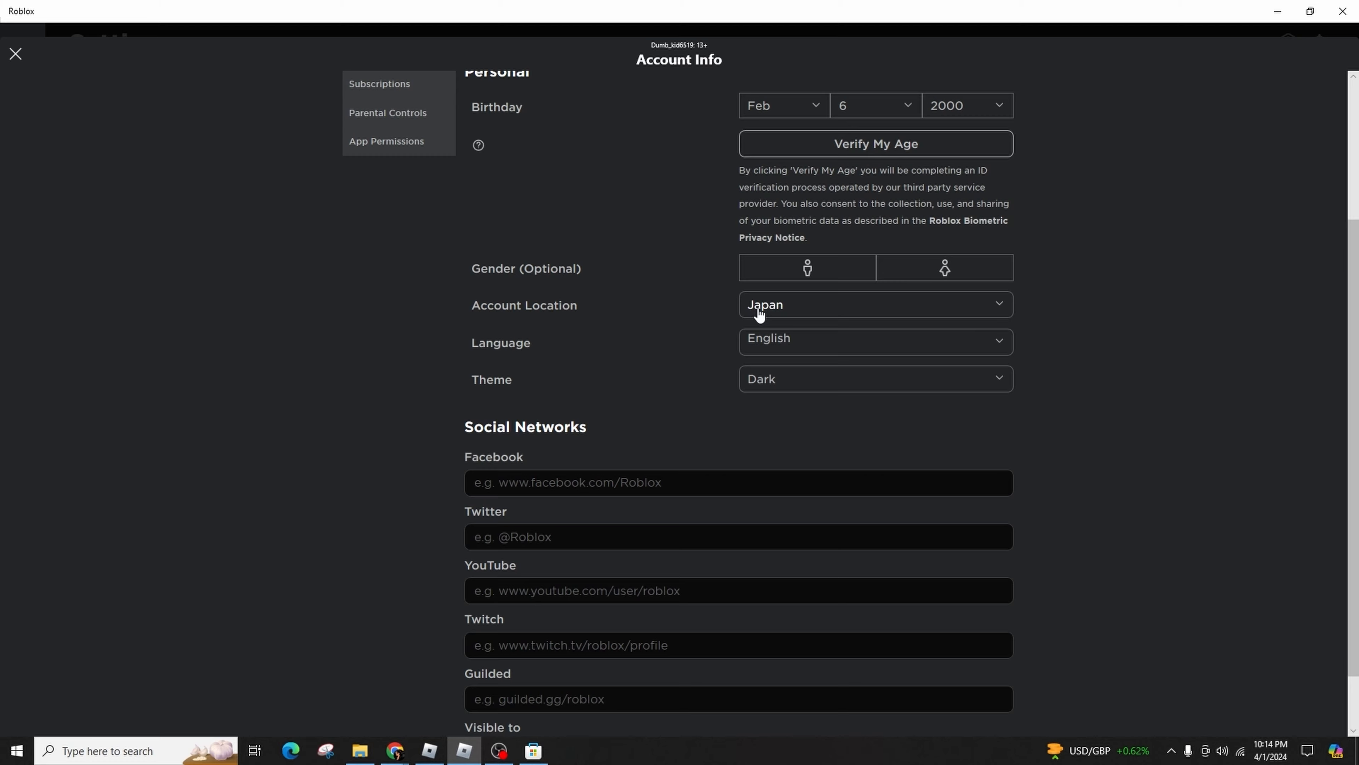
scroll(down, 3)
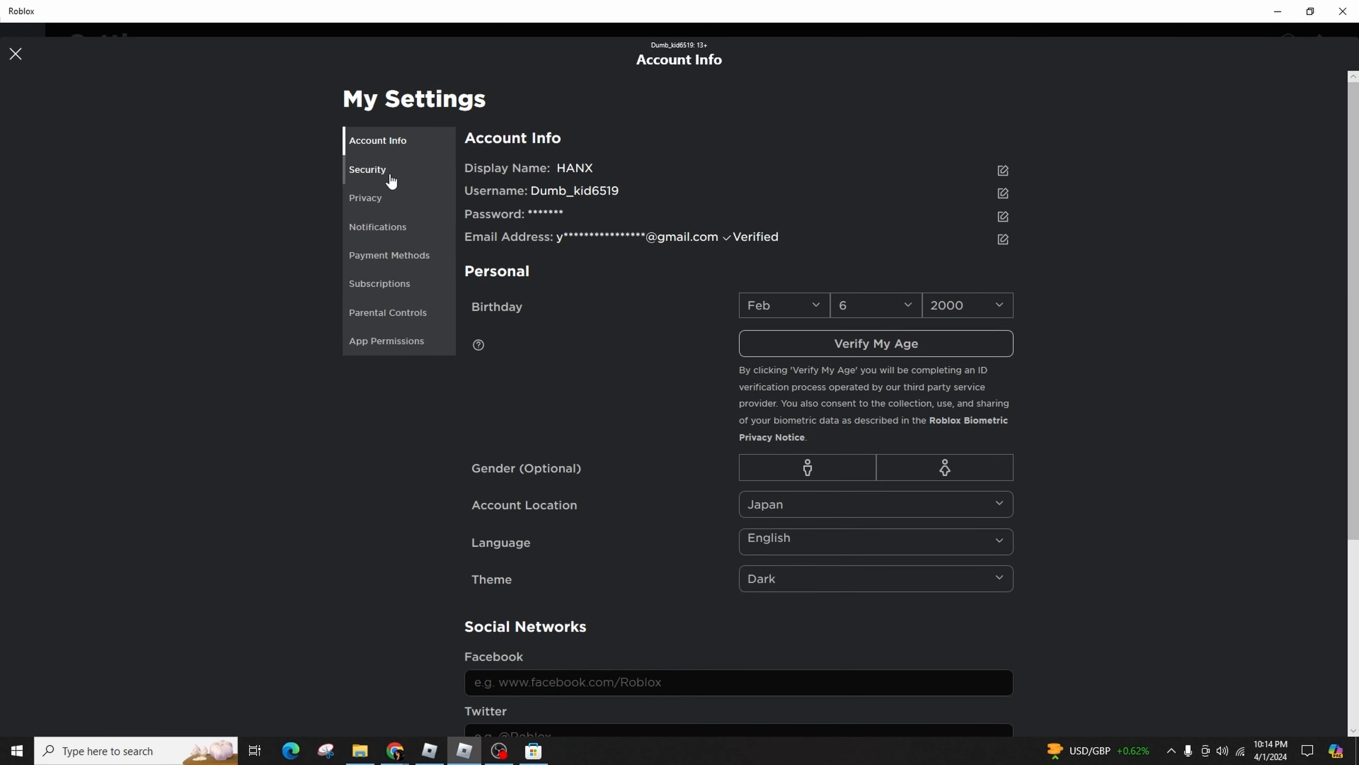
Browse Privacy, Payment Methods and Parental Controls, ending on App Permissions listing Zap Trading.
click(365, 198)
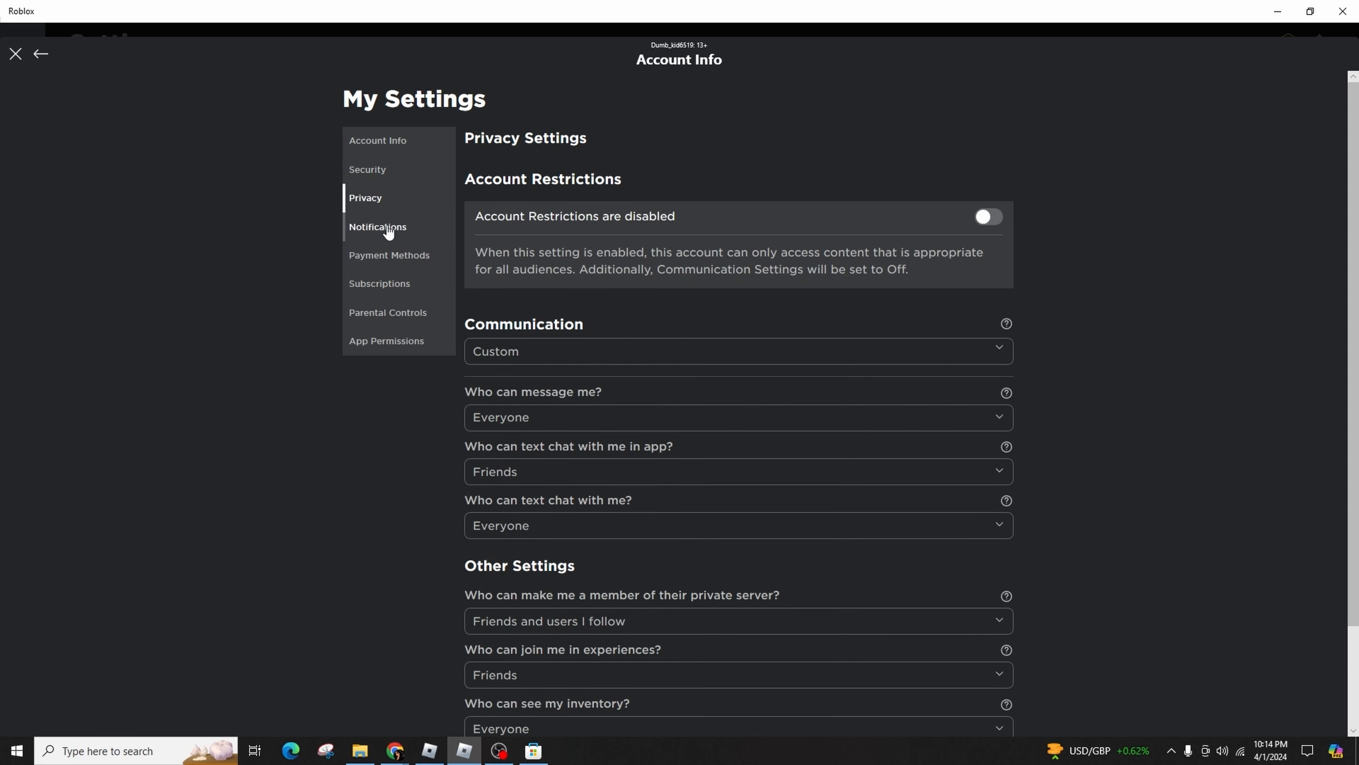
click(379, 283)
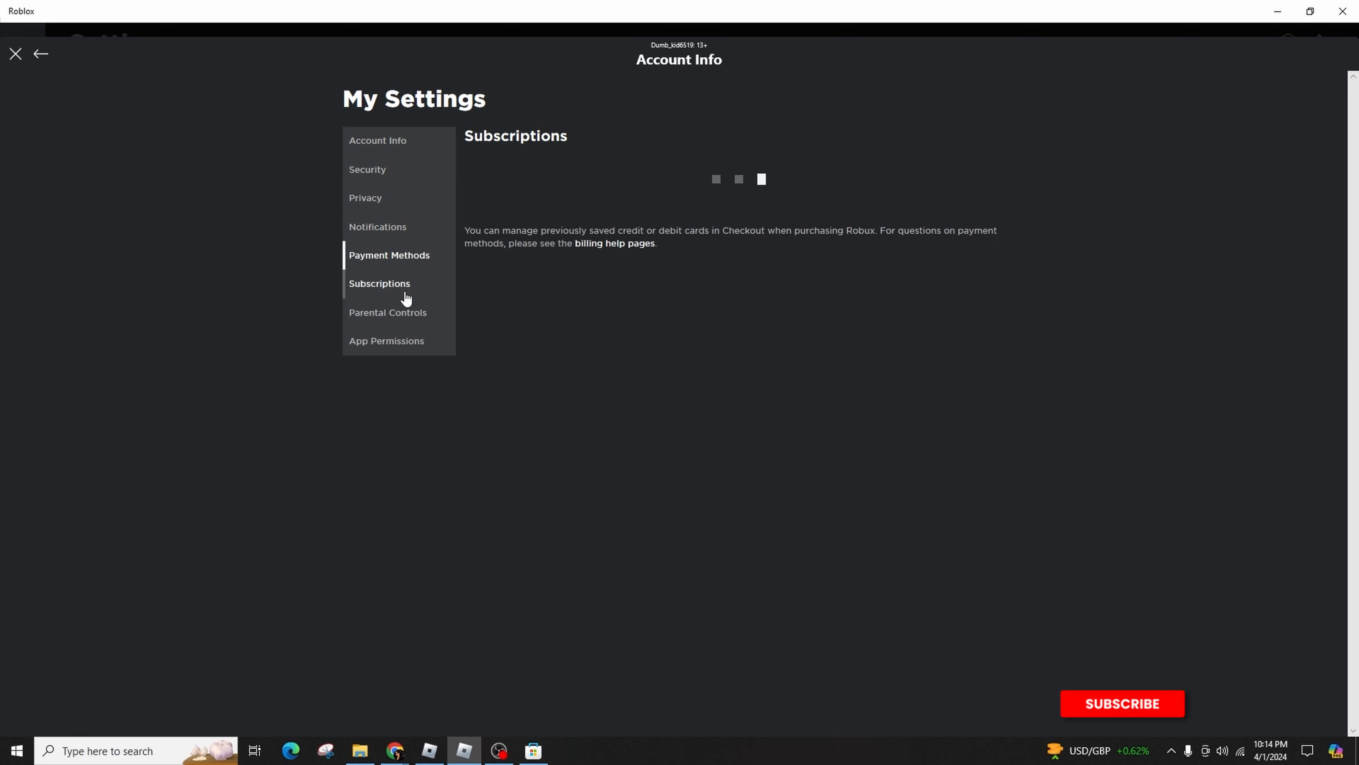
click(387, 312)
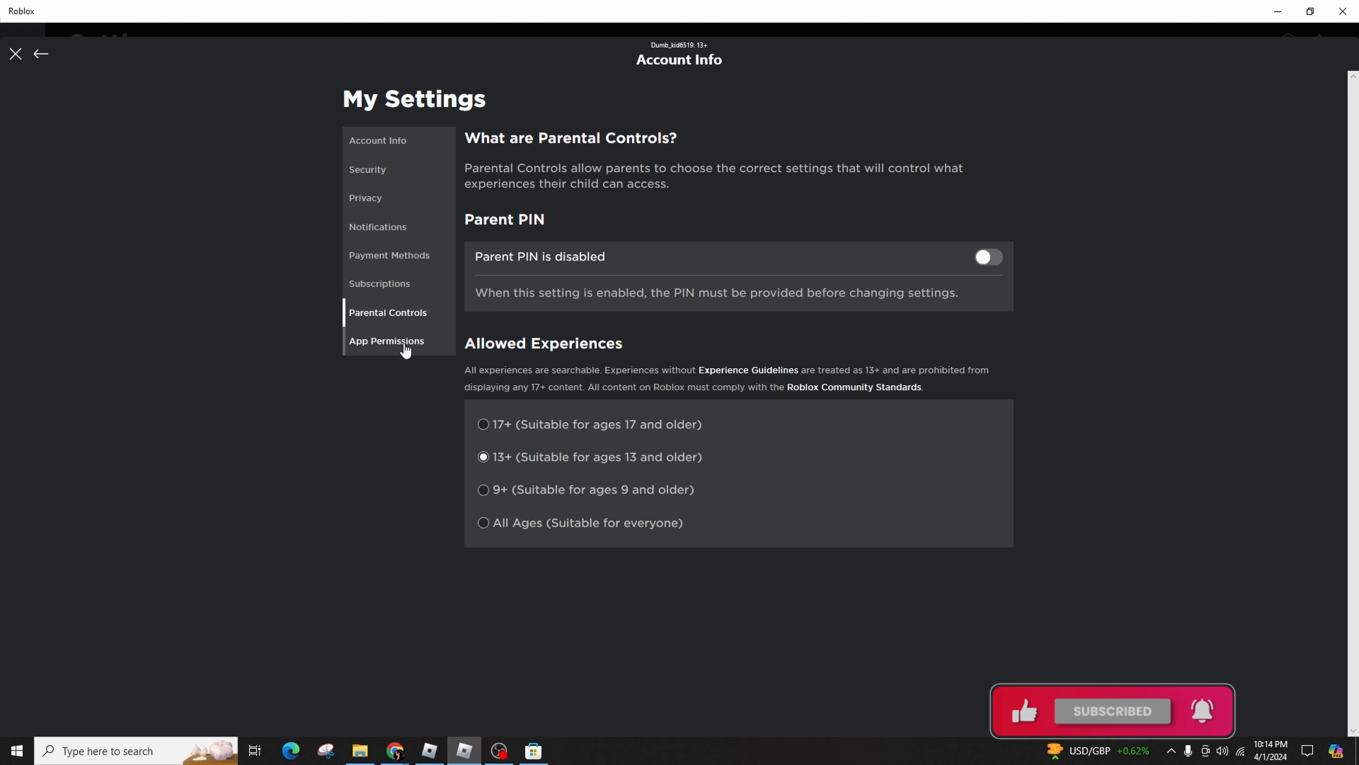
mouse_move(404, 331)
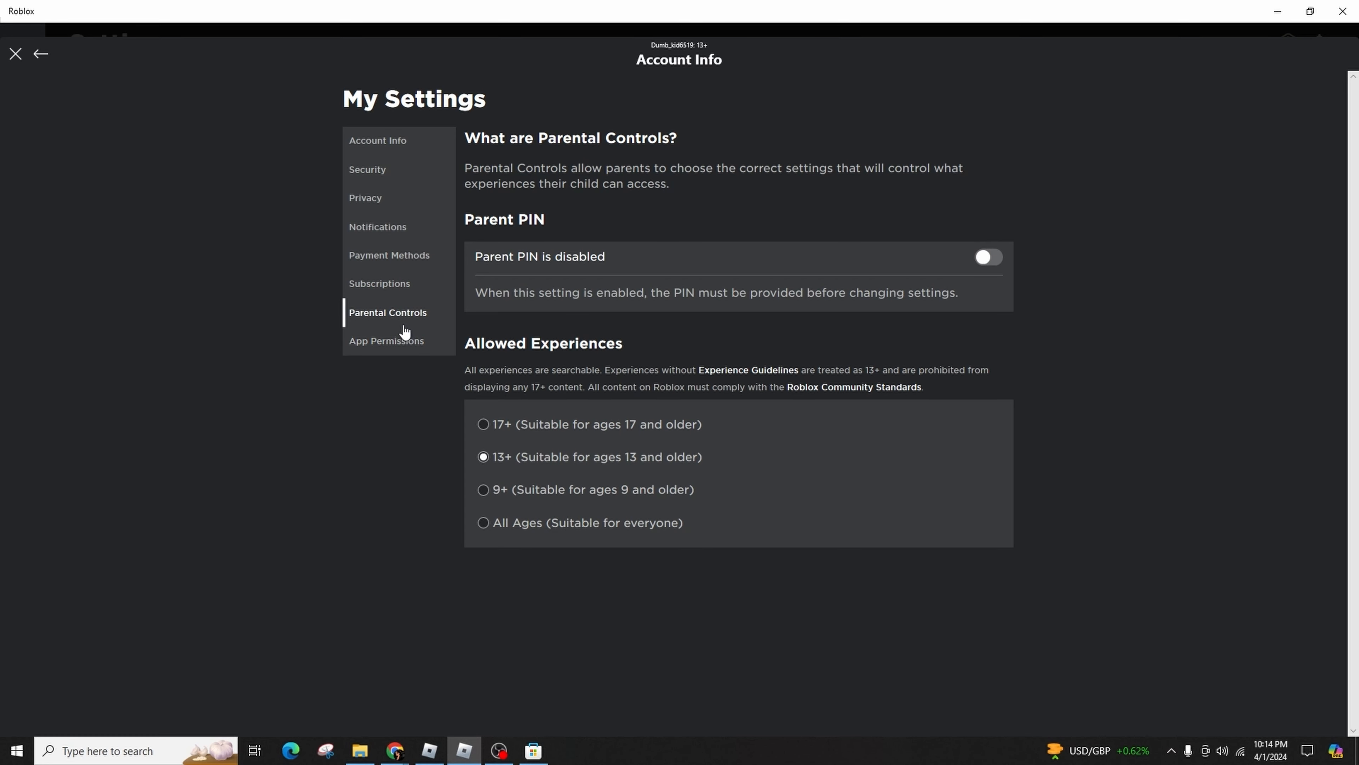
click(387, 340)
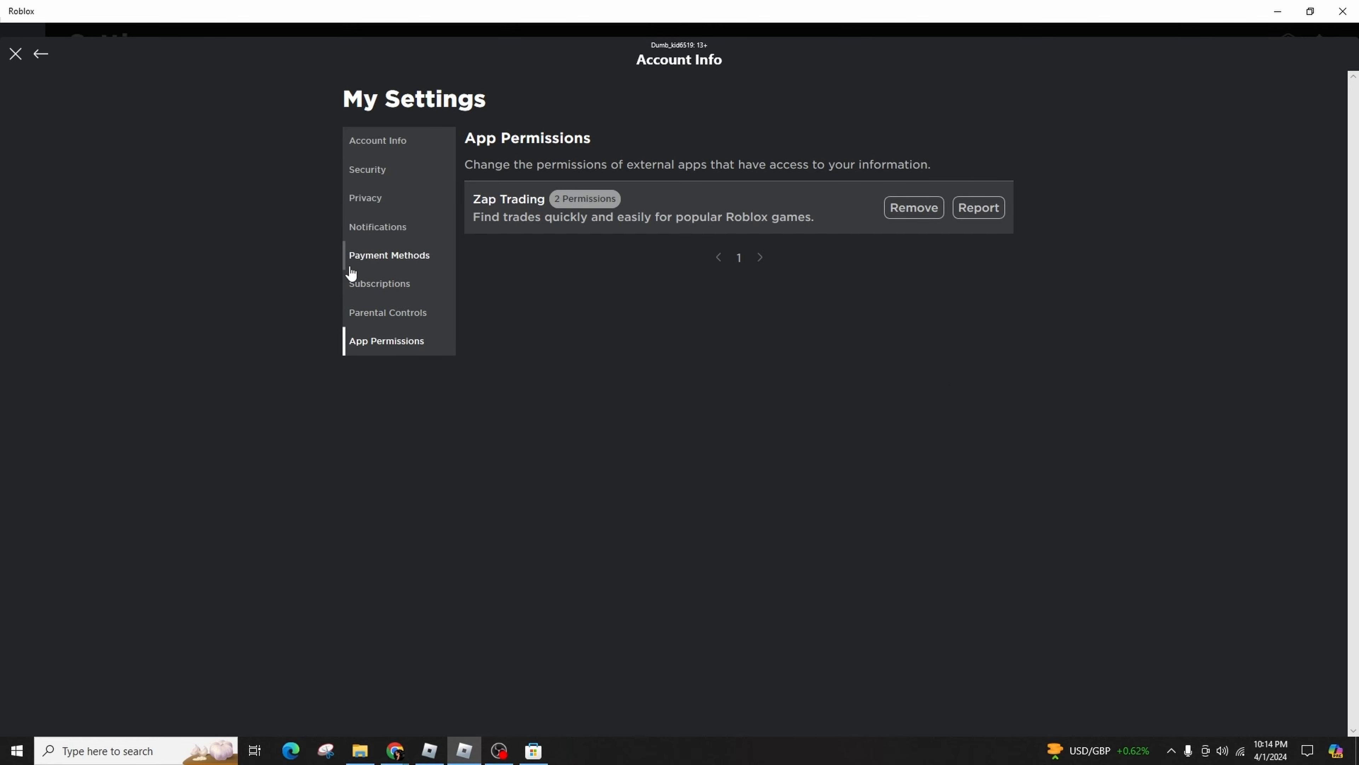